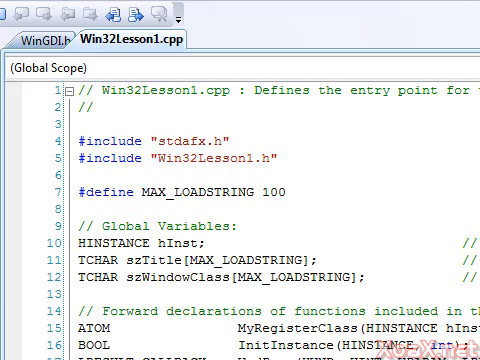
Rebuild the entire Win32Lesson1 solution from scratch using Build > Rebuild Solution.
scroll("down", 3)
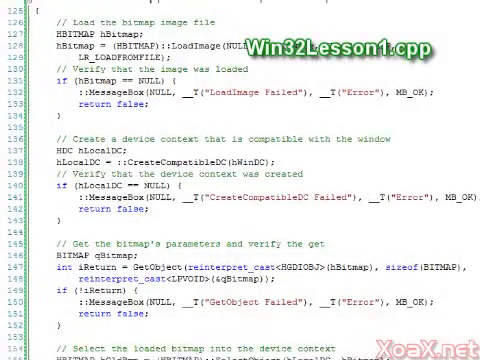
scroll("down", 3)
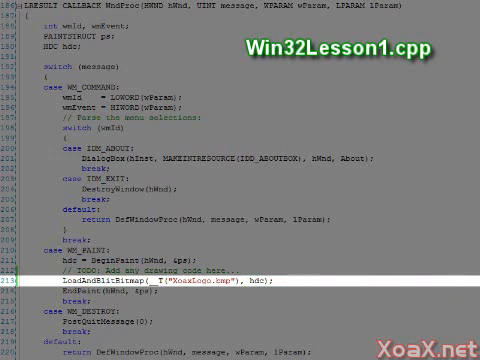
scroll("down", 3)
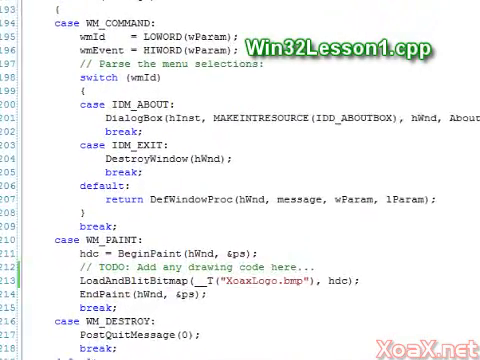
scroll("down", 3)
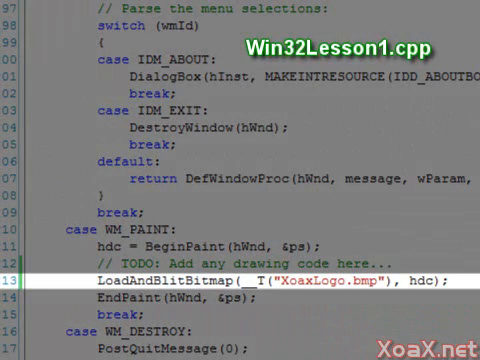
scroll("down", 3)
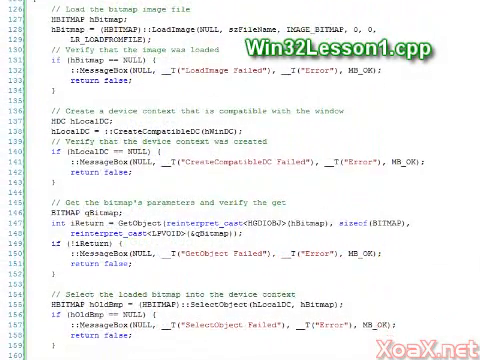
scroll("down", 3)
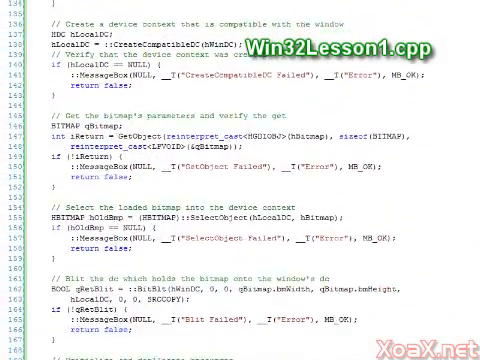
scroll("down", 3)
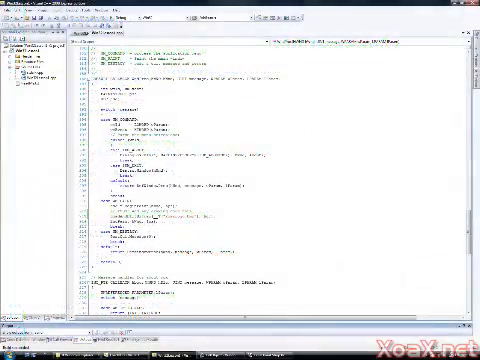
left_click(143, 31)
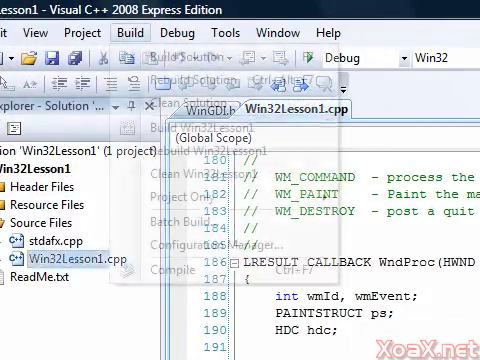
left_click(131, 32)
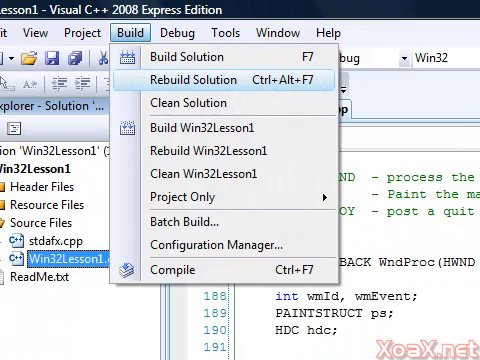